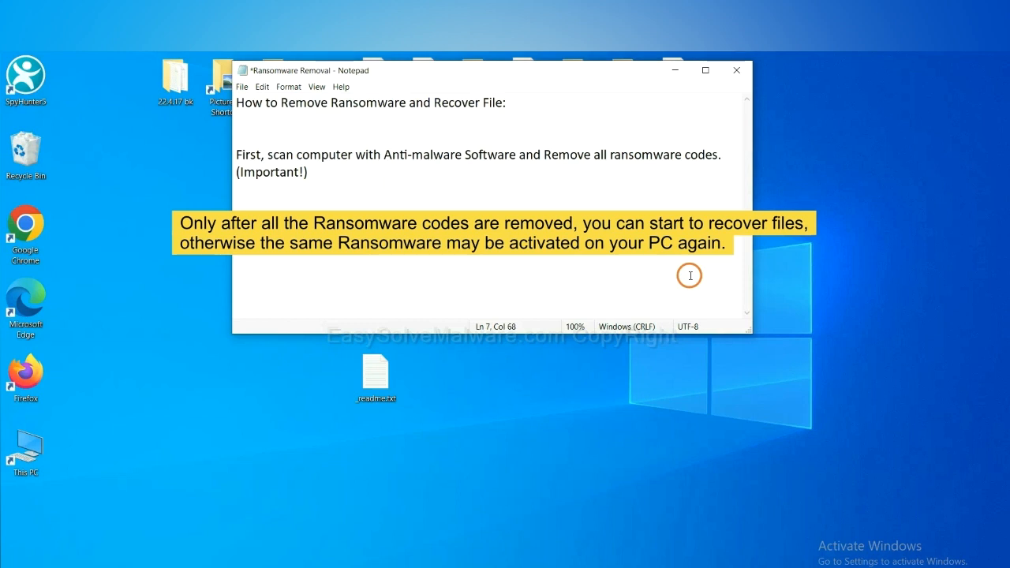
mouse_move(509, 188)
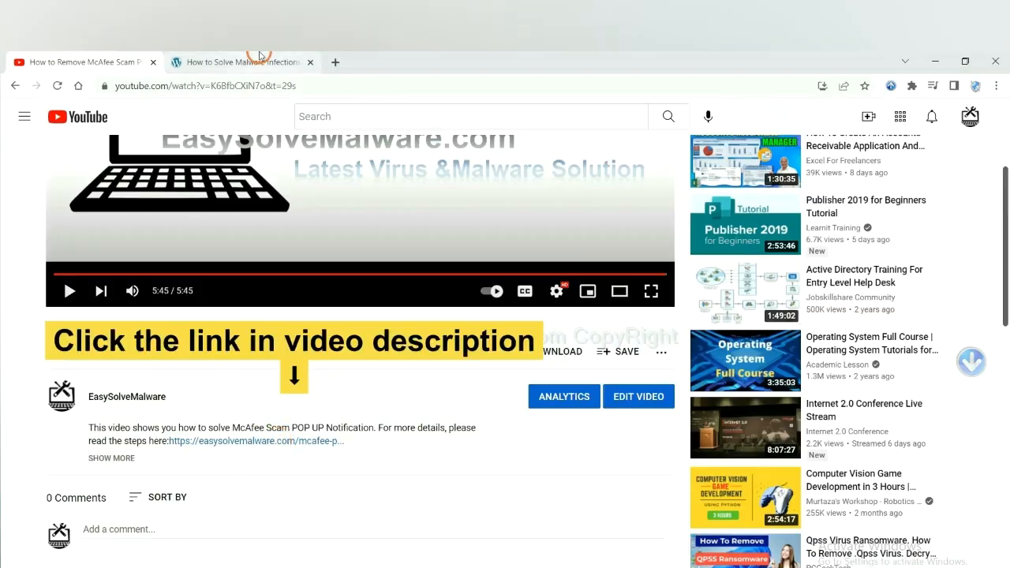
Download the SpyHunter installer for Windows from the easysolvemalware.com removal guide
left_click(240, 61)
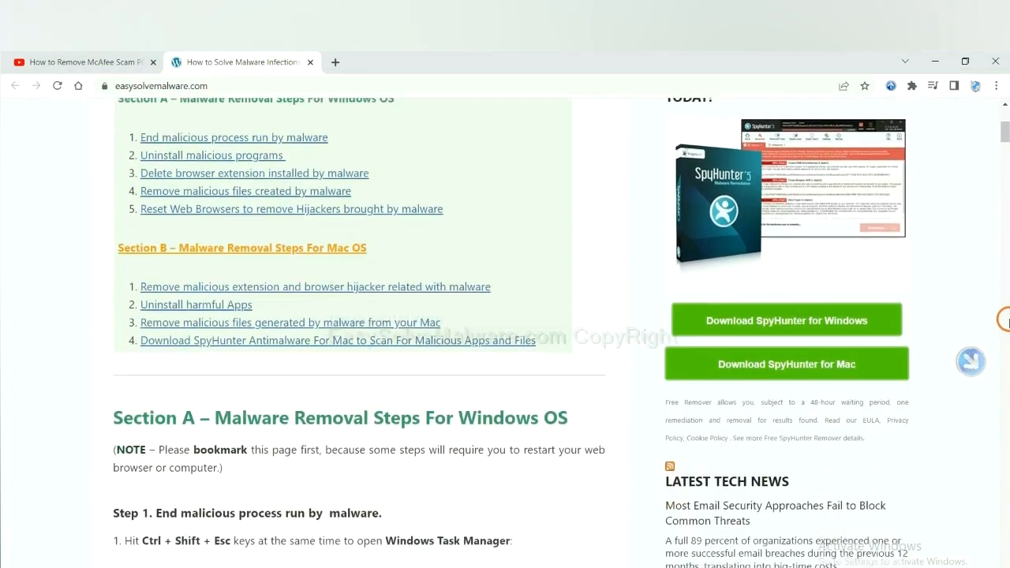
scroll("down", 3)
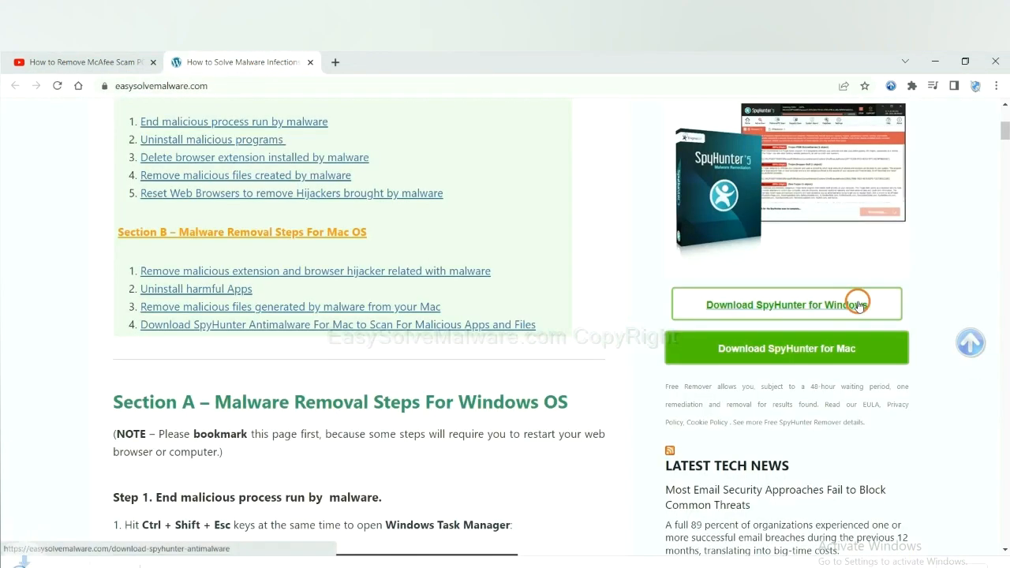
left_click(785, 304)
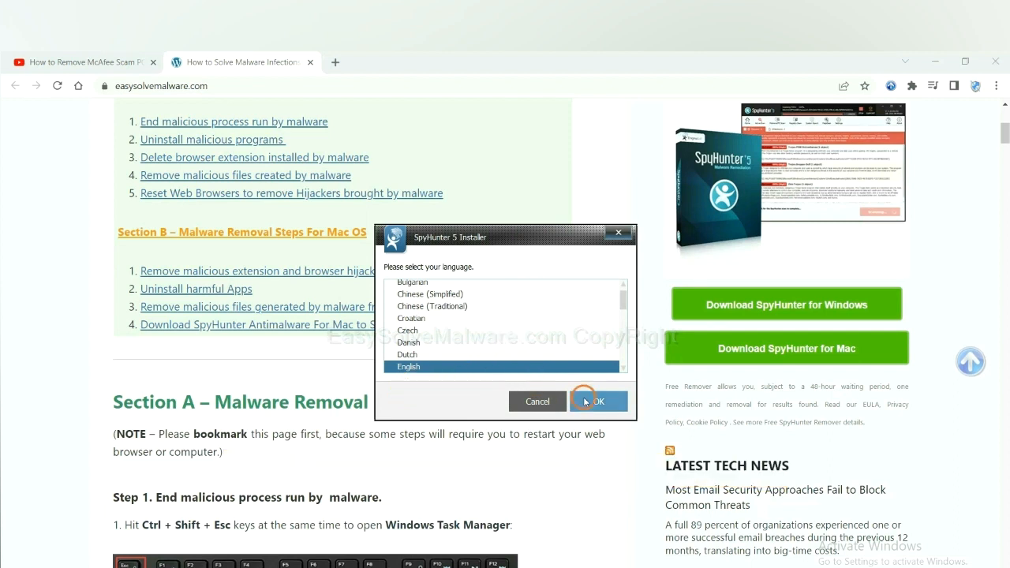
Install SpyHunter 5 in English, accepting the EULA and Privacy Policy
left_click(595, 401)
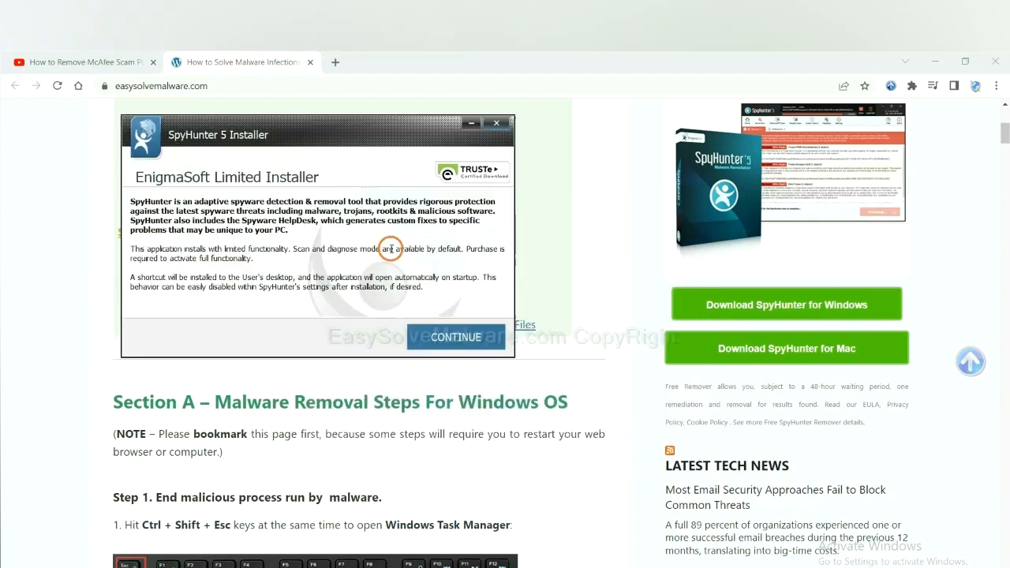
left_click(456, 337)
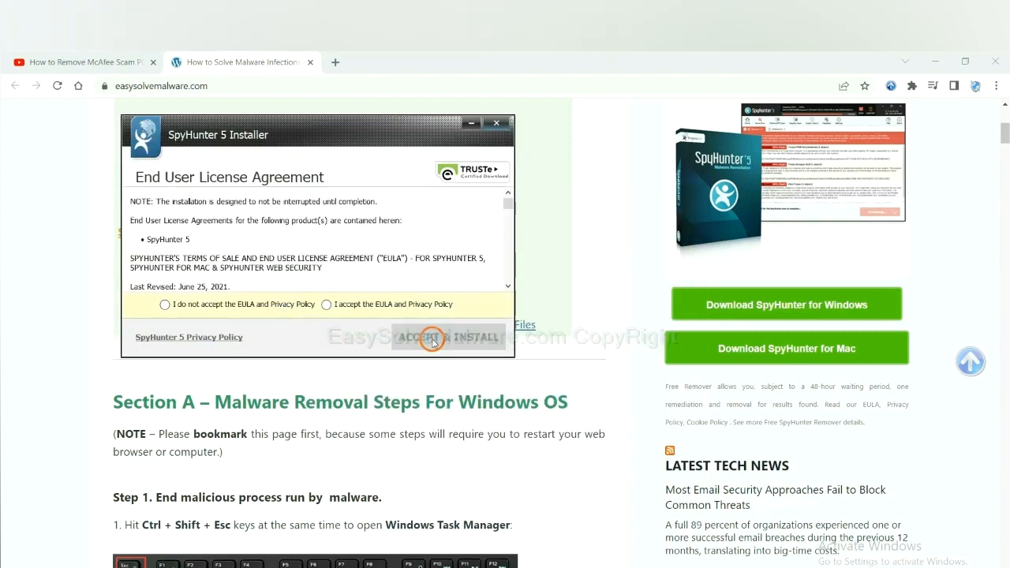
left_click(326, 303)
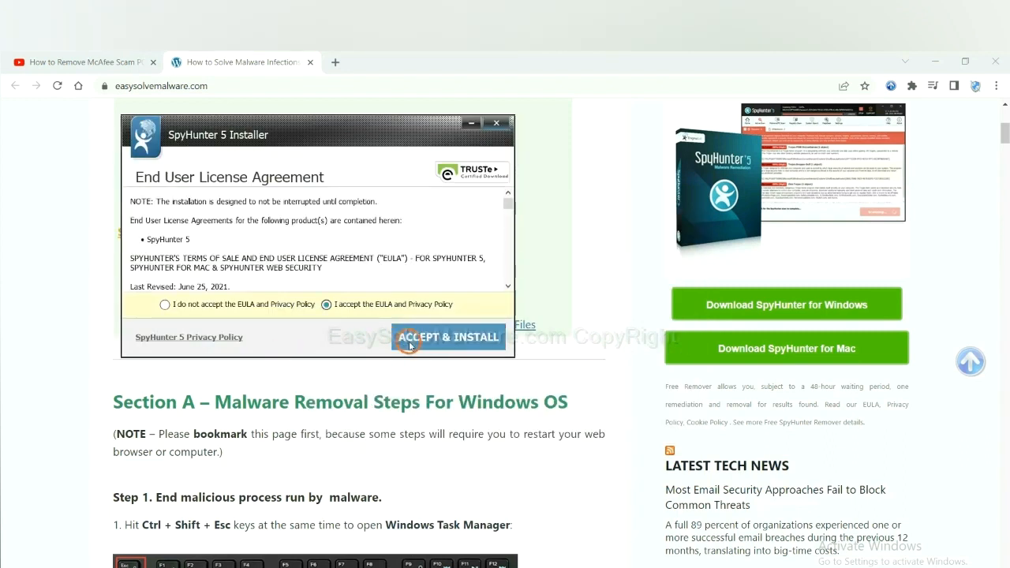
left_click(448, 337)
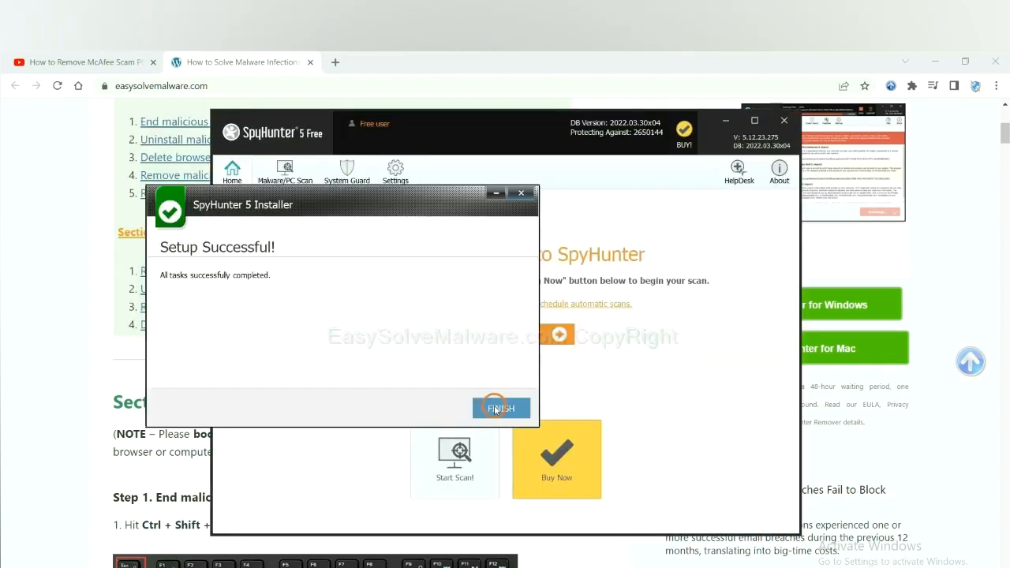
Finish the SpyHunter setup and start a malware scan with 'Start Scan Now'
left_click(500, 408)
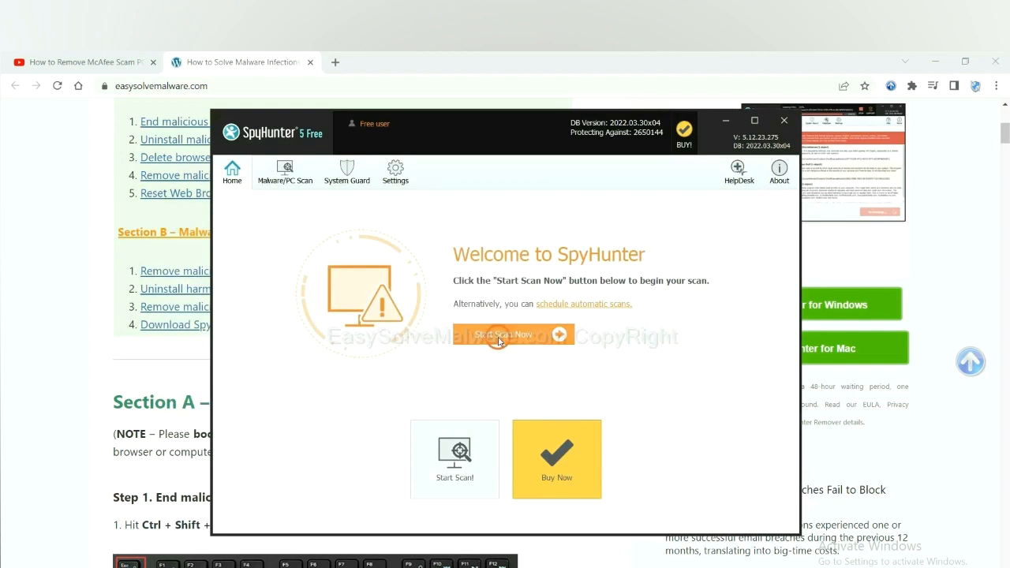
left_click(505, 334)
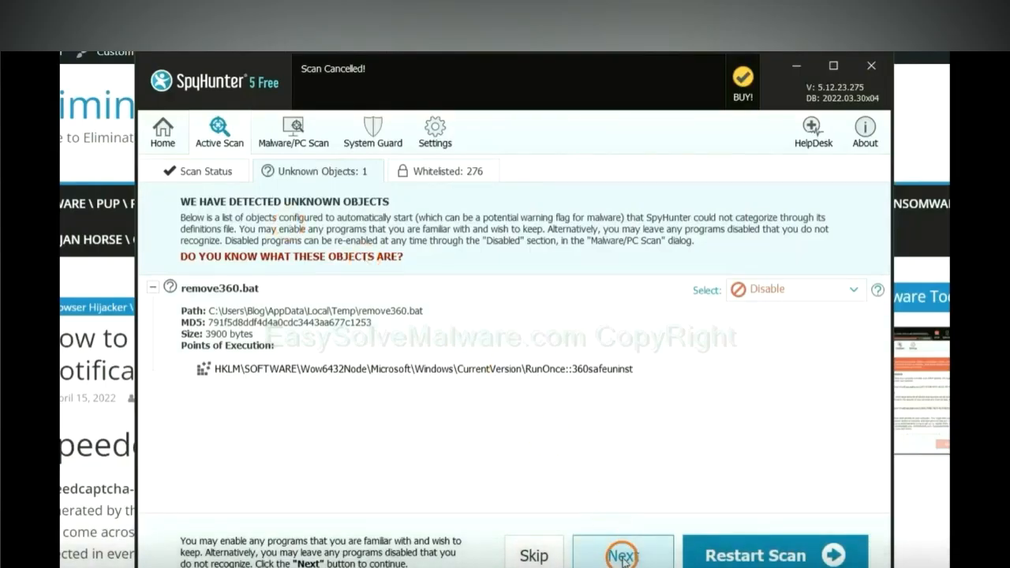
Continue past the remove360.bat unknown object to the Registration Required notice
left_click(622, 553)
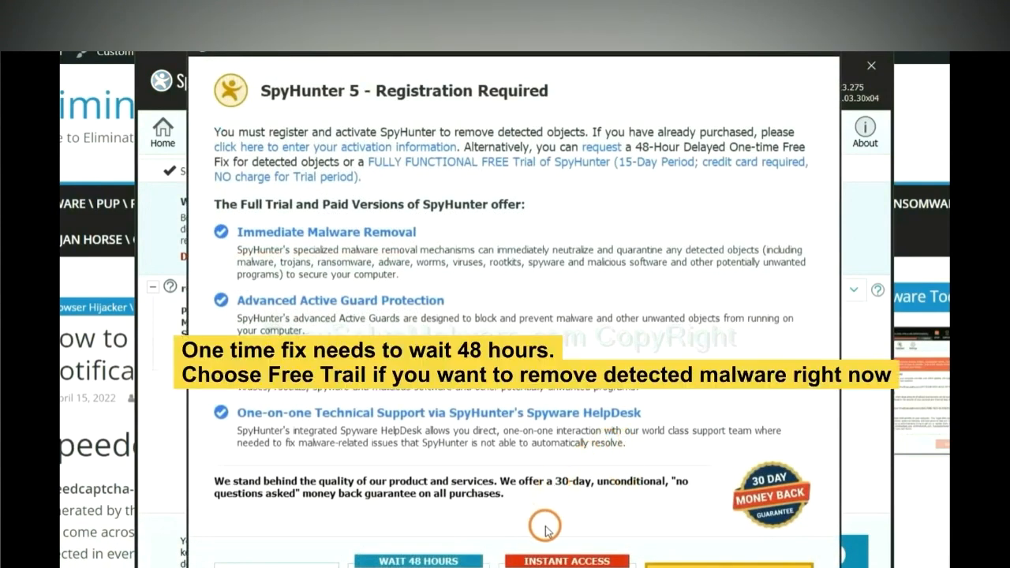
mouse_move(541, 517)
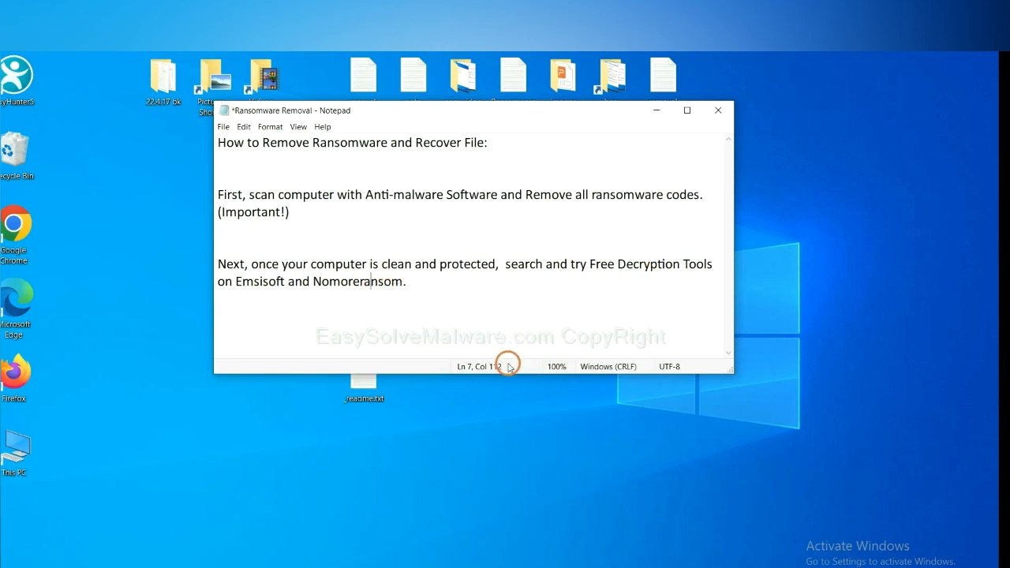
mouse_move(326, 508)
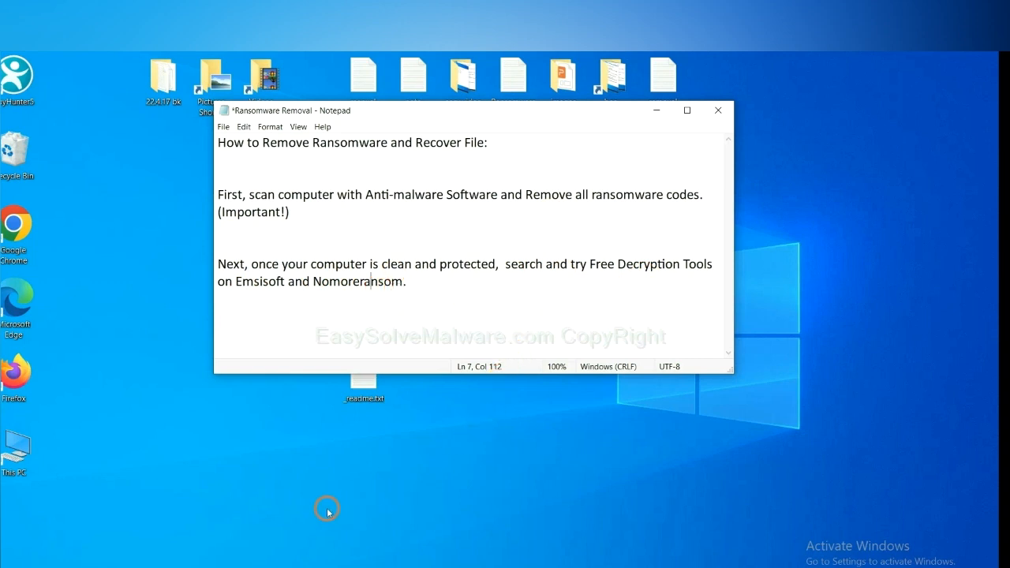
mouse_move(277, 517)
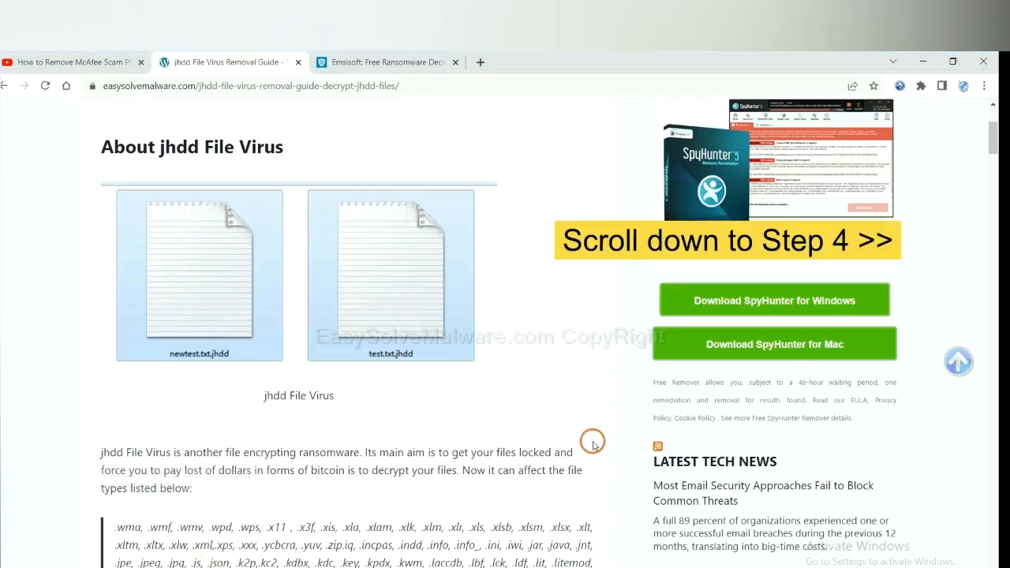
mouse_move(989, 140)
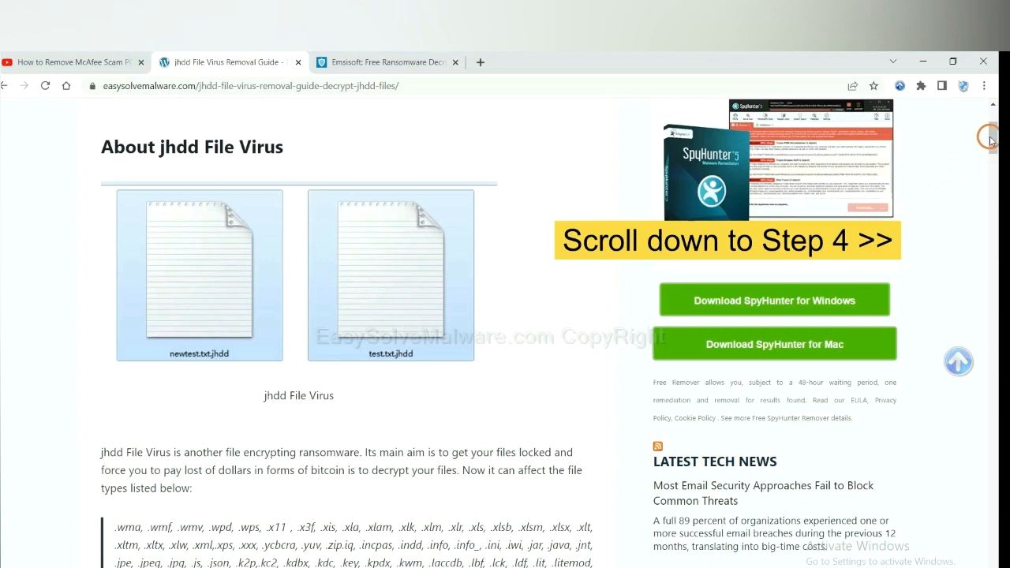
Scroll the jhdd guide to Step 4's Emsisoft decryption tools link and follow it
scroll("down", 3)
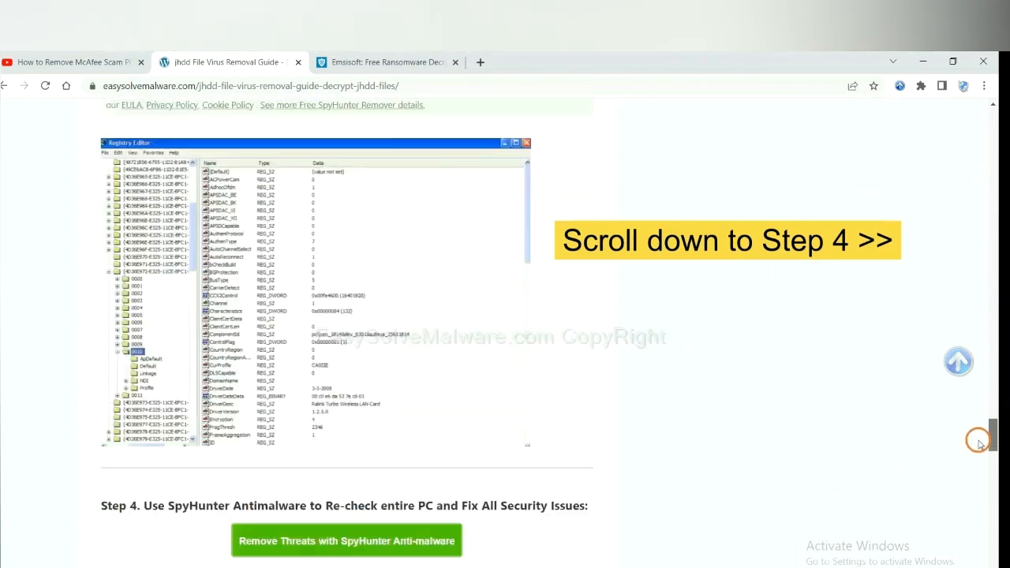
scroll("down", 3)
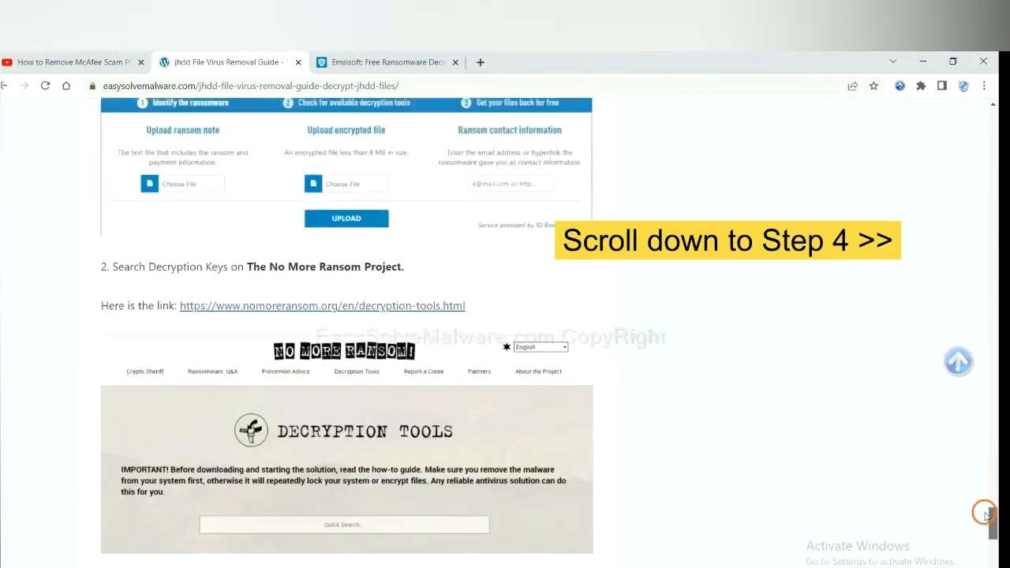
scroll("up", 3)
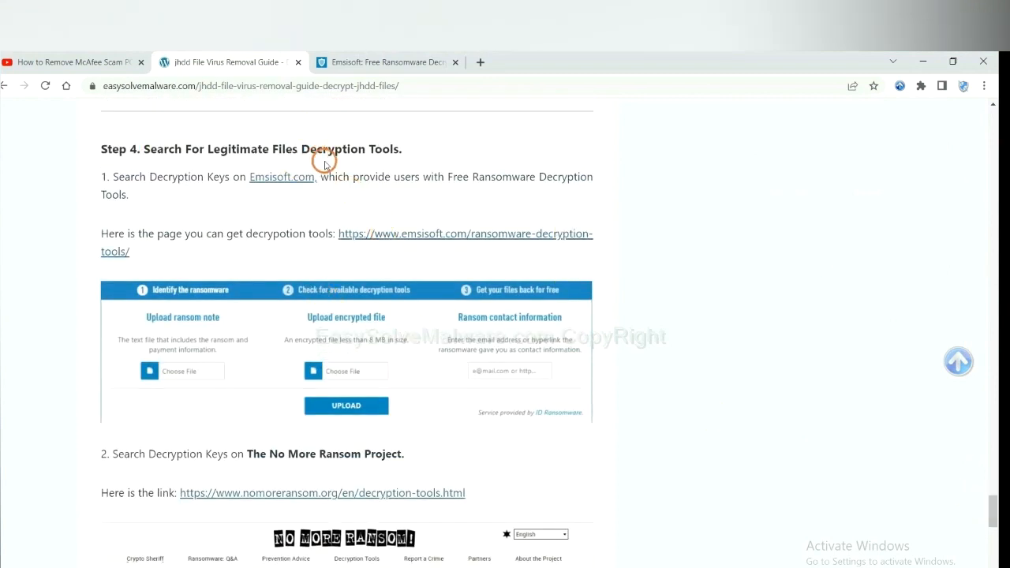
scroll("down", 3)
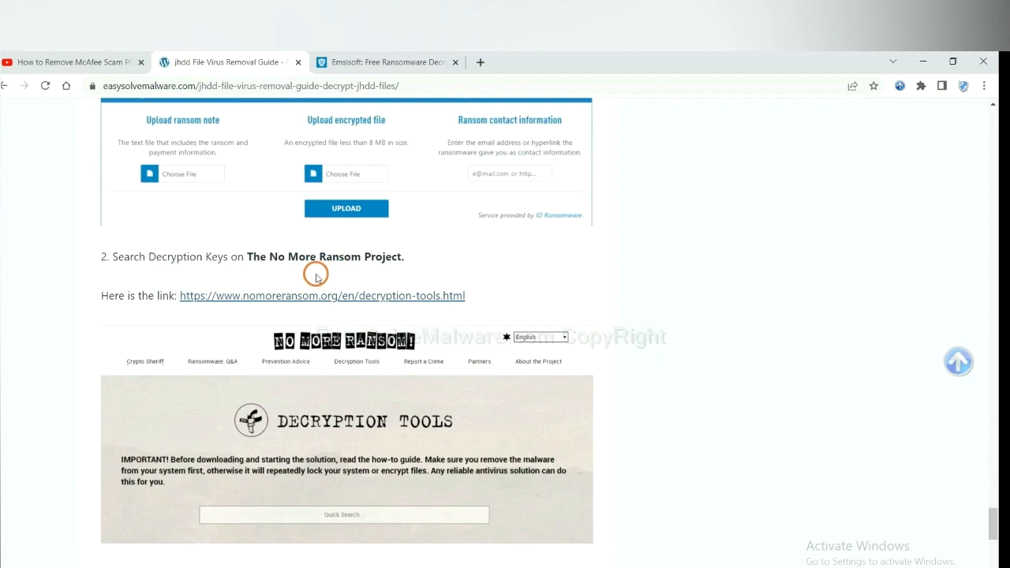
scroll("up", 3)
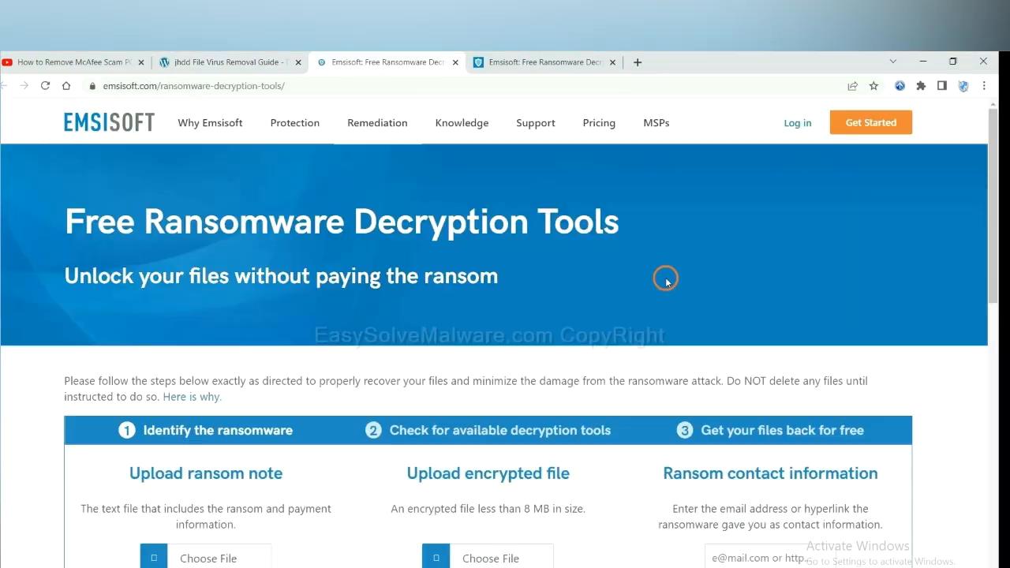
Scroll down to Emsisoft's ransom note, encrypted file and contact upload form
scroll("down", 3)
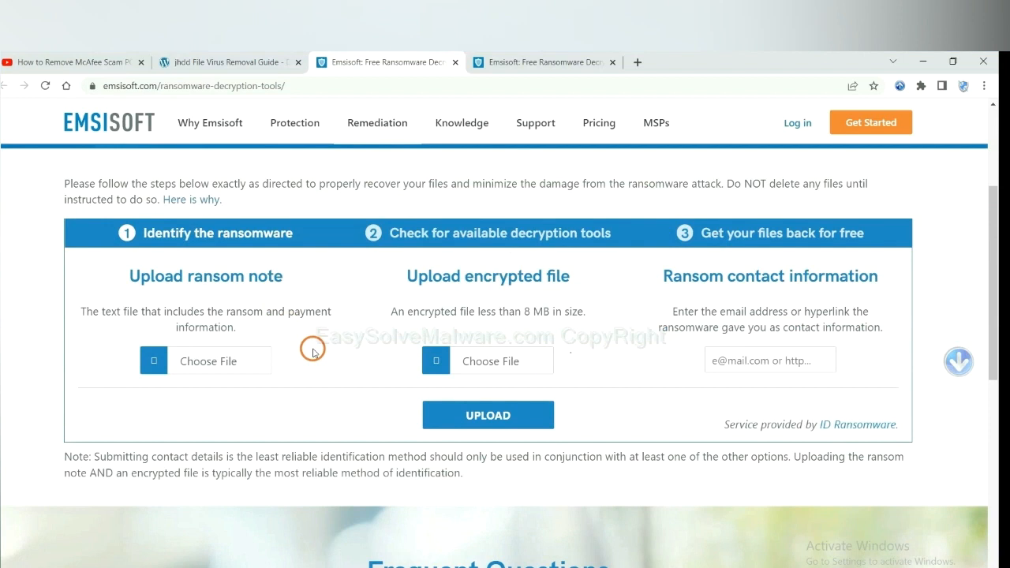
mouse_move(172, 299)
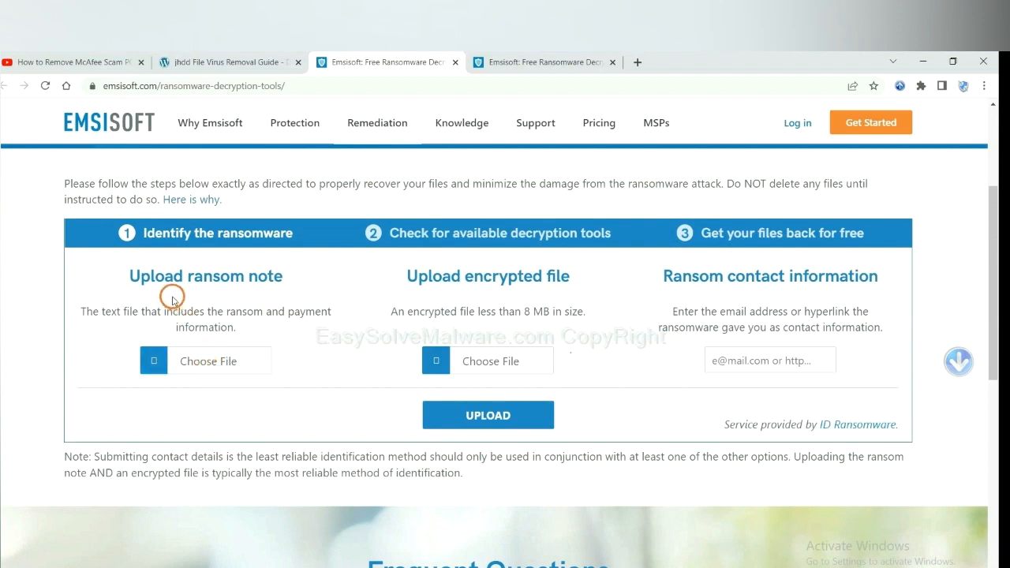
mouse_move(490, 286)
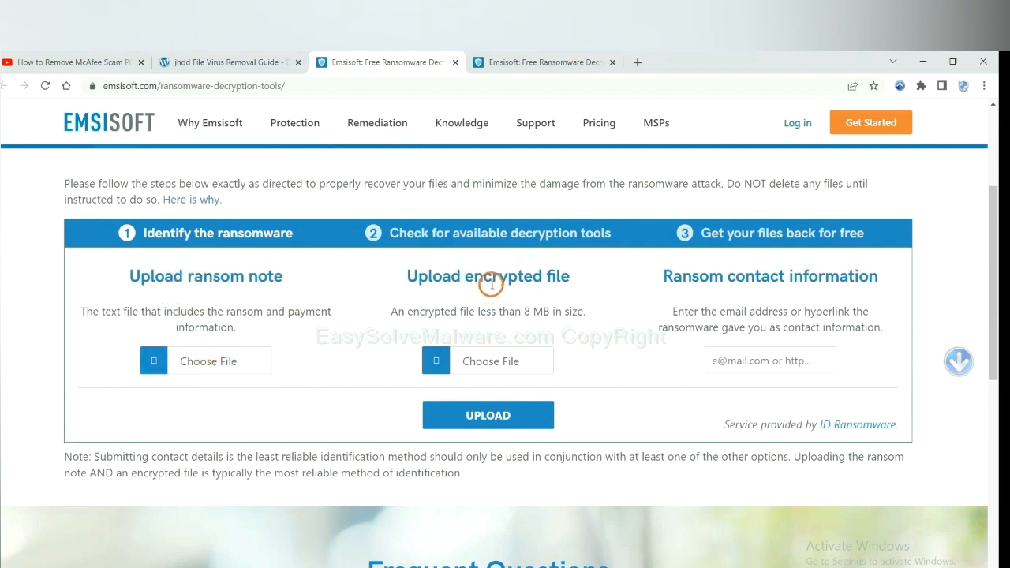
mouse_move(402, 363)
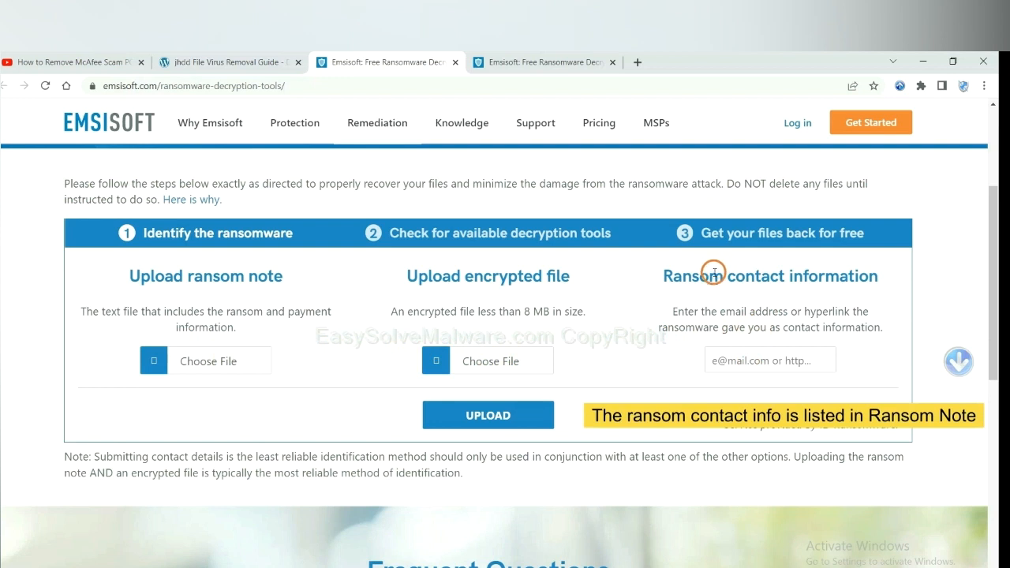
mouse_move(422, 402)
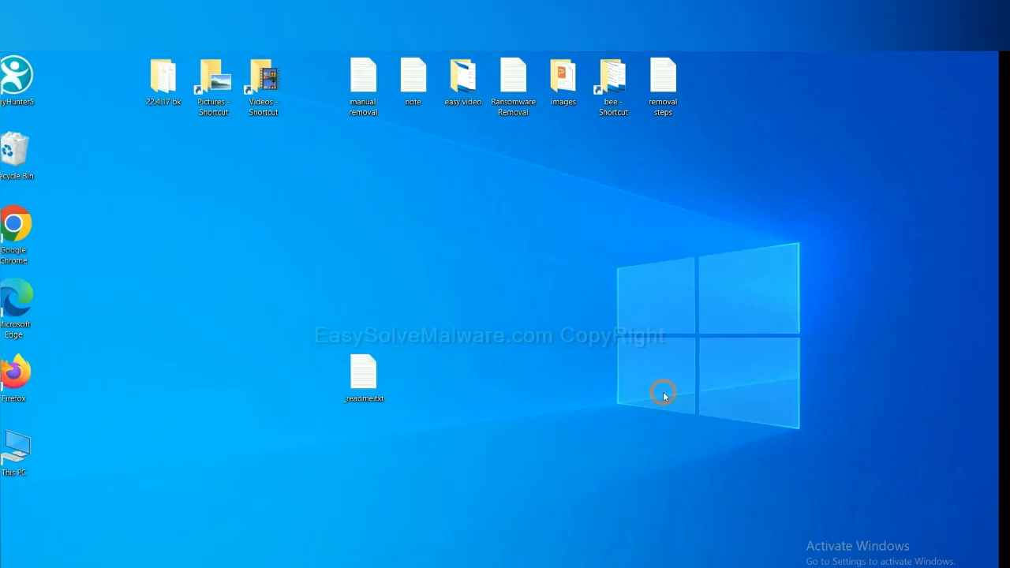
Read the contact emails in _readme.txt, then return to Emsisoft's identification page
double_click(363, 377)
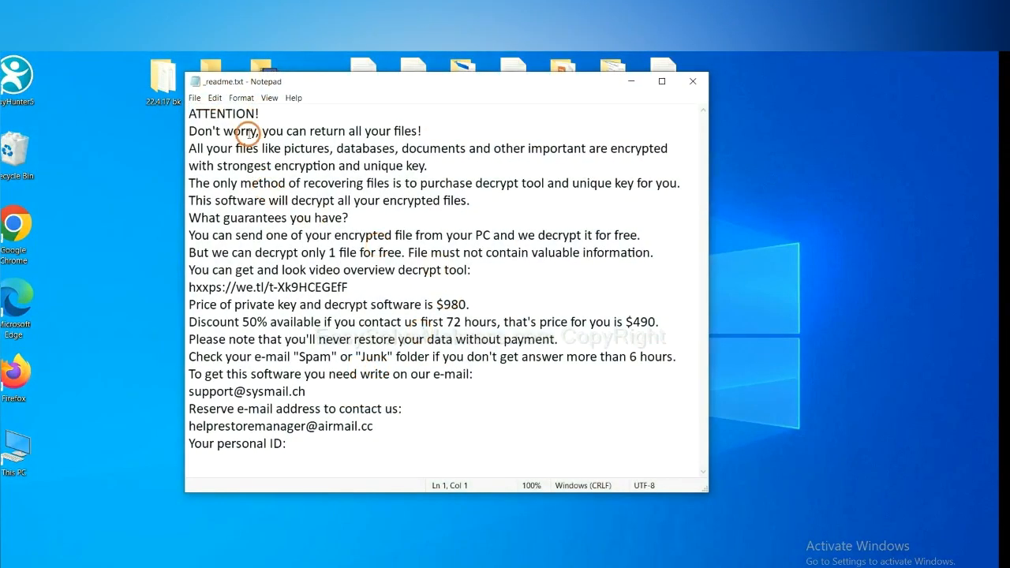
mouse_move(248, 219)
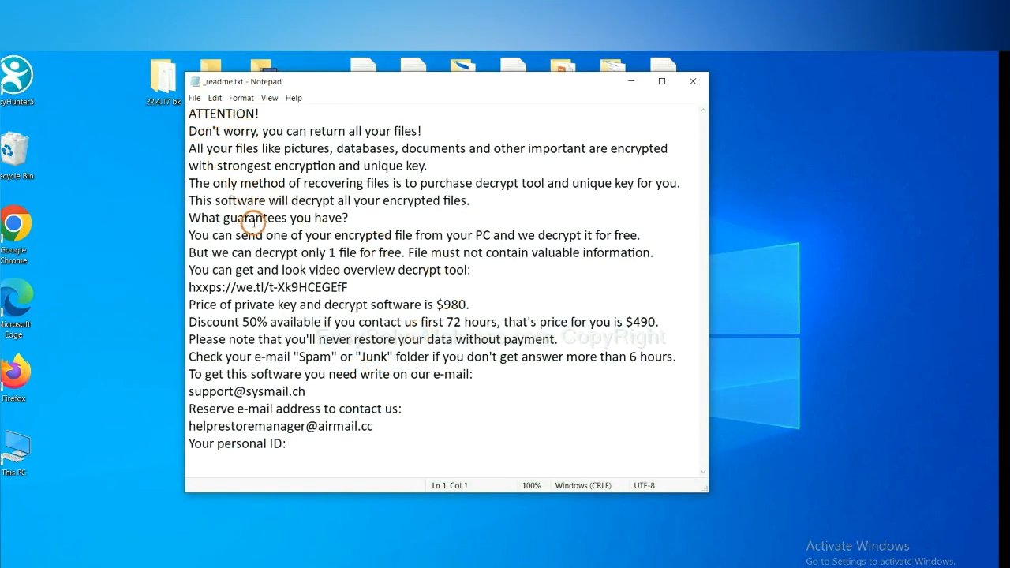
left_click(310, 391)
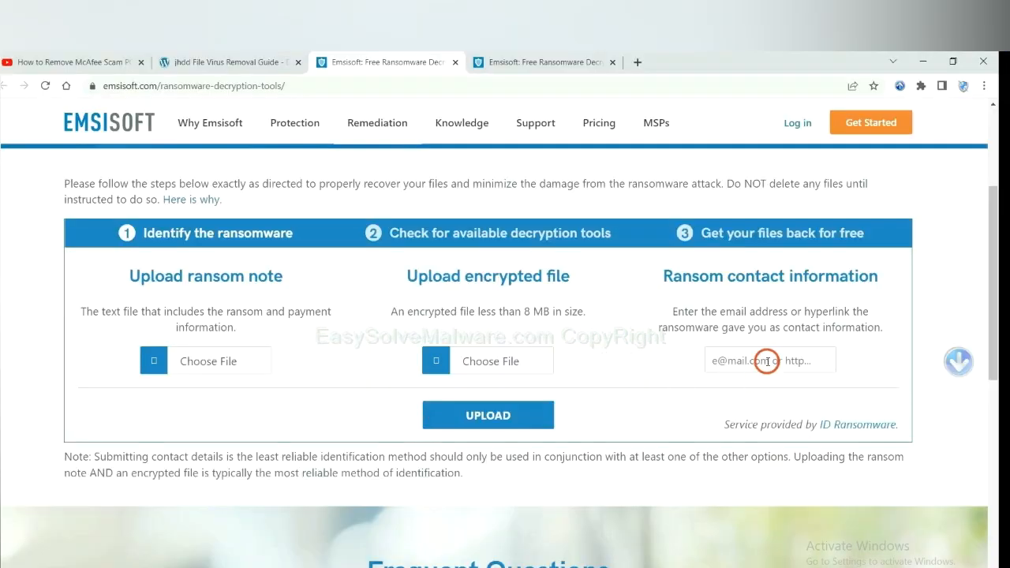
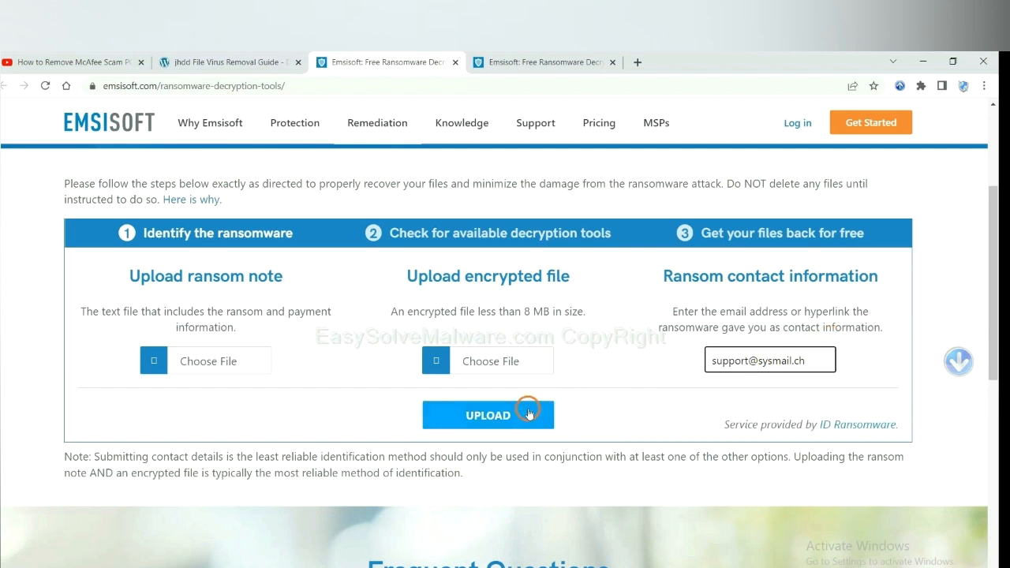
left_click(487, 416)
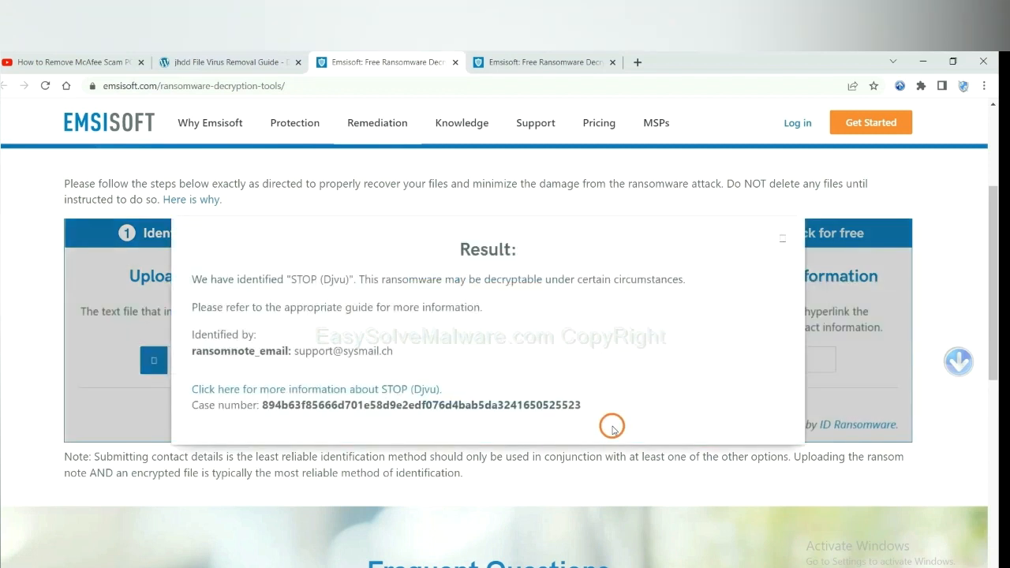
mouse_move(591, 336)
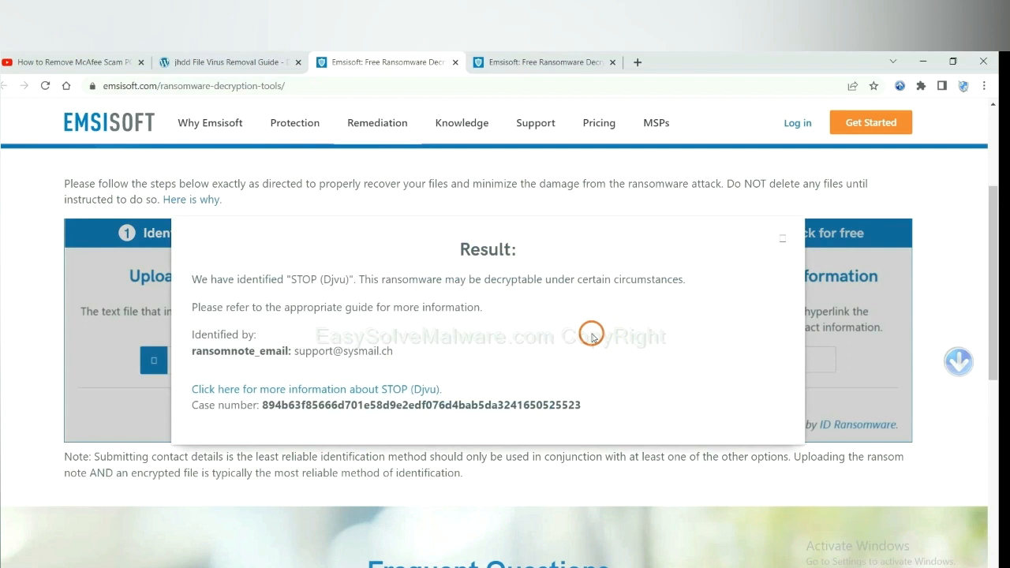
mouse_move(443, 325)
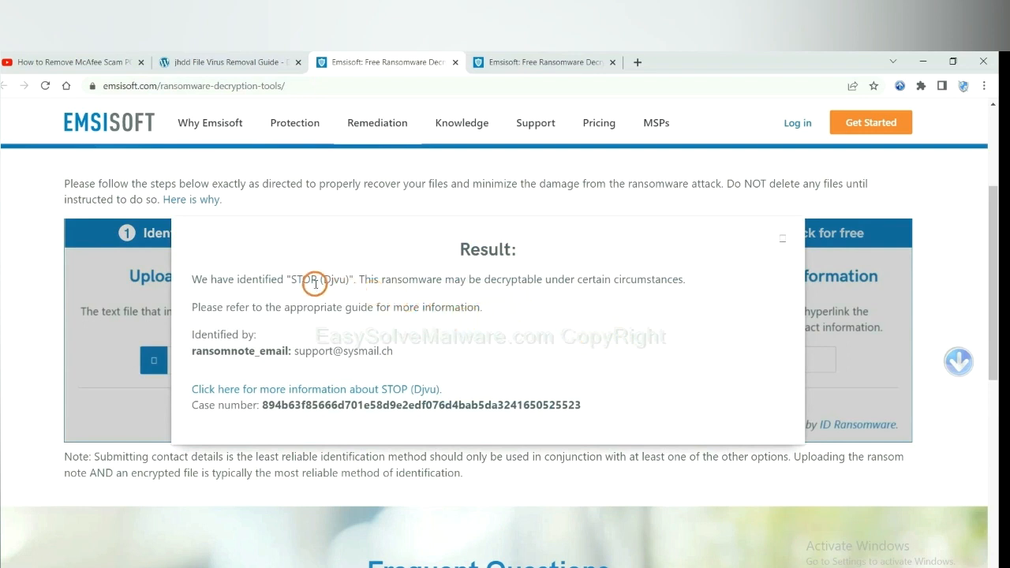
mouse_move(335, 280)
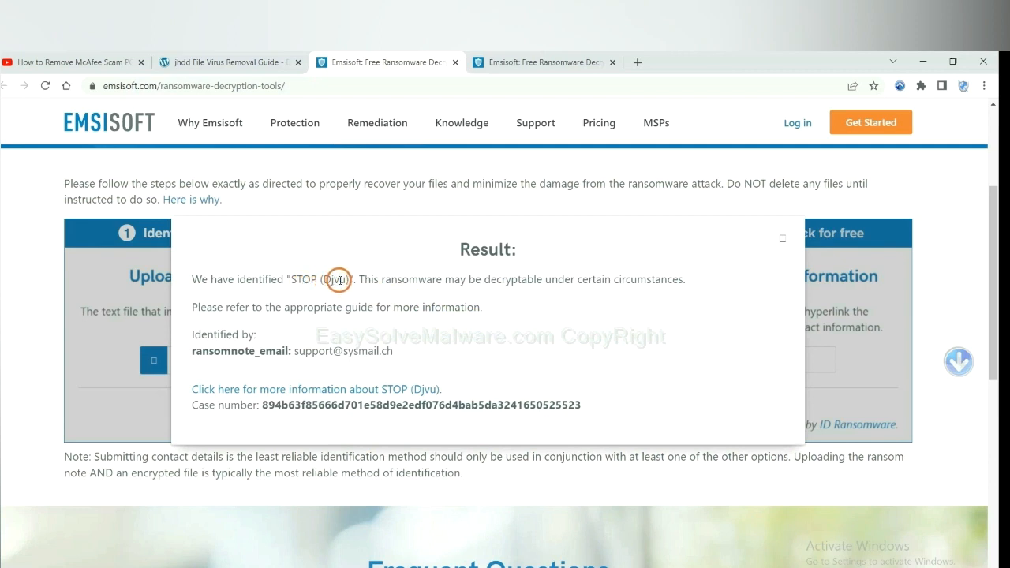
mouse_move(383, 310)
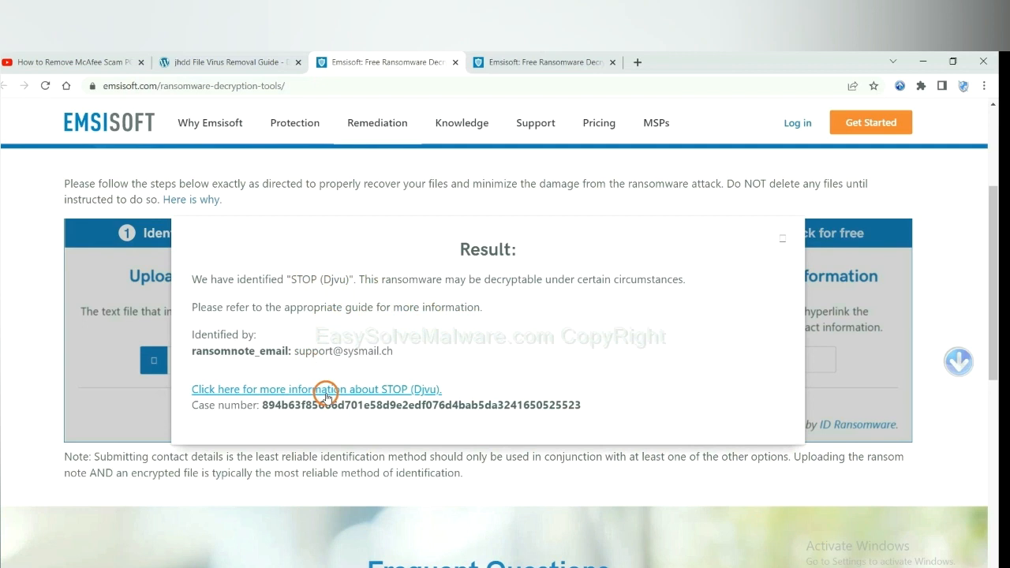
Follow the STOP (Djvu) blog post link to the Emsisoft Decryptor for STOP Djvu page
left_click(316, 389)
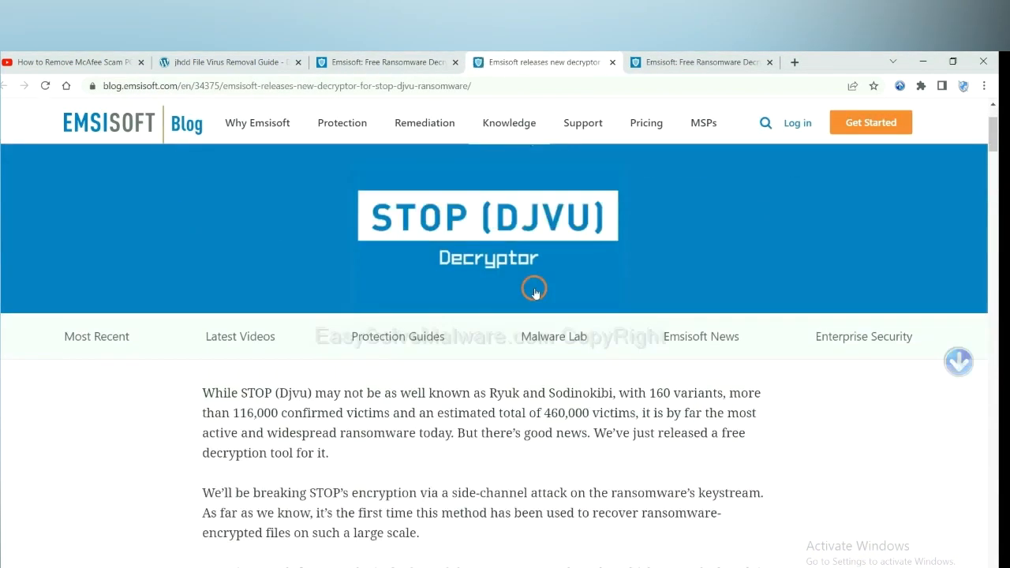
scroll("down", 3)
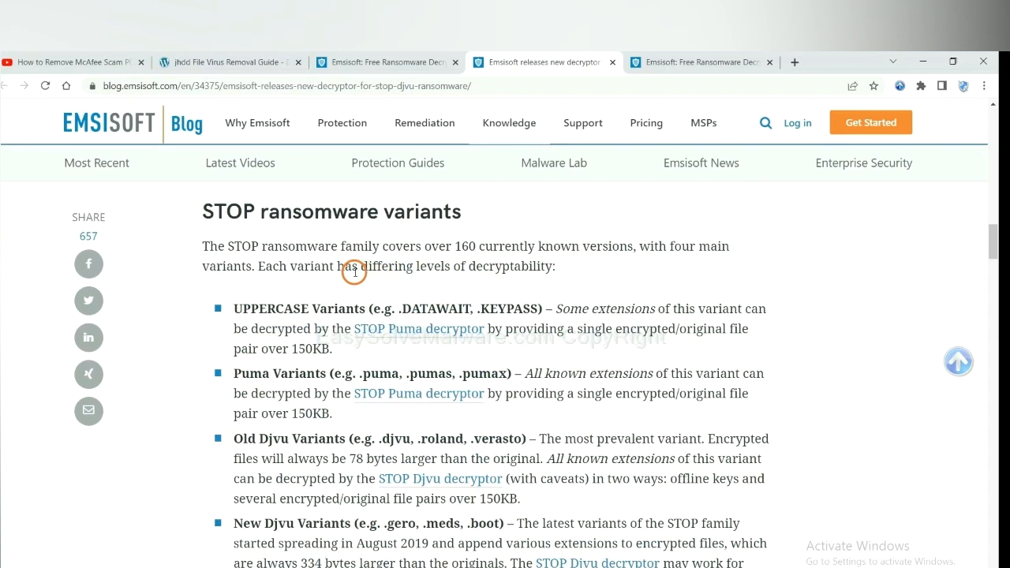
scroll("down", 3)
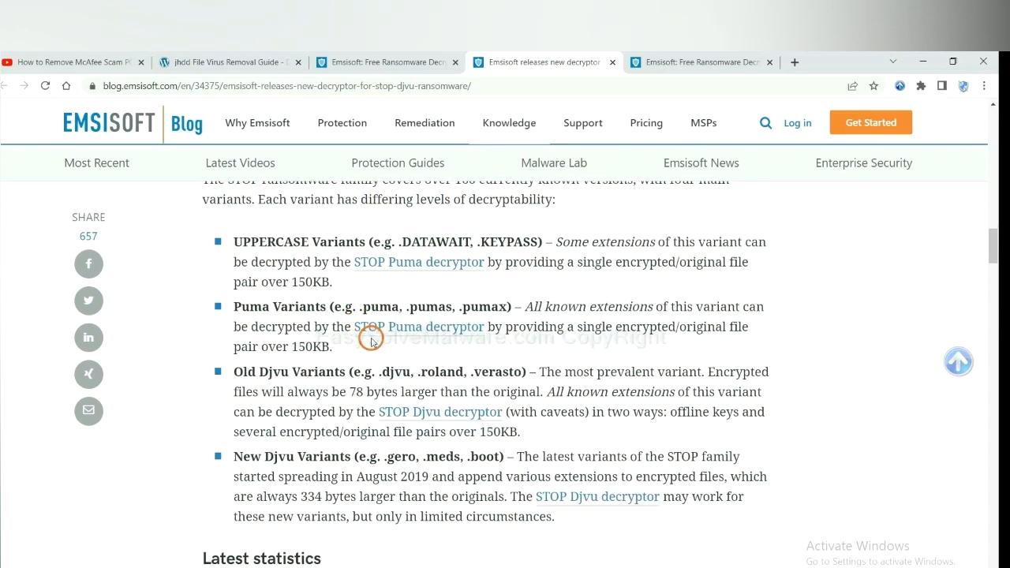
scroll("down", 3)
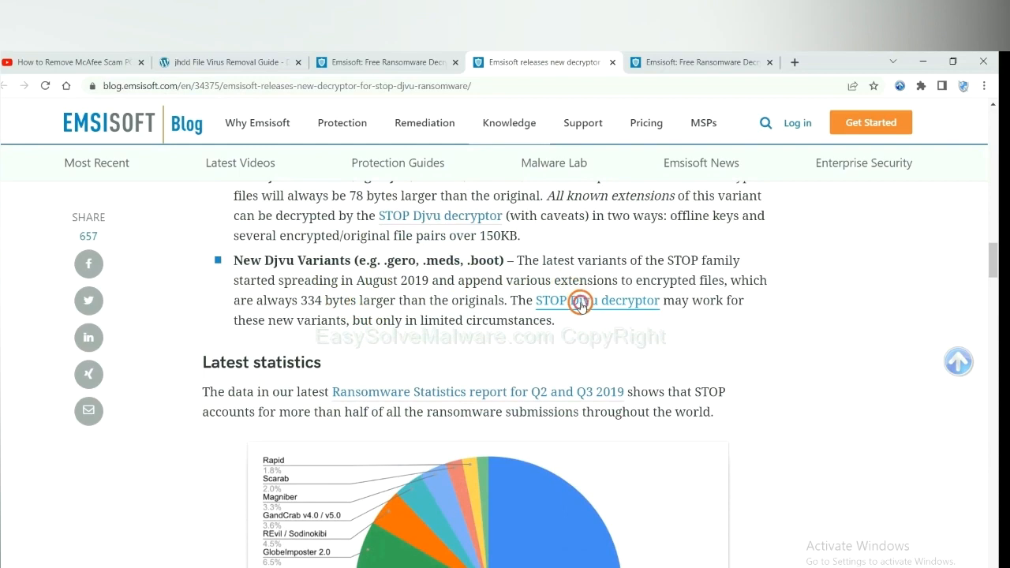
left_click(597, 301)
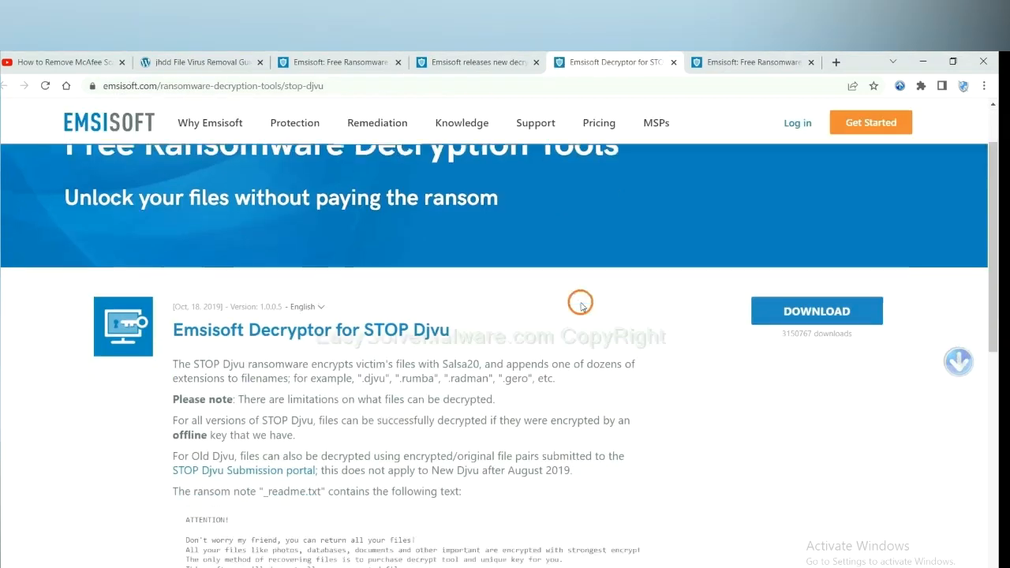
scroll("down", 3)
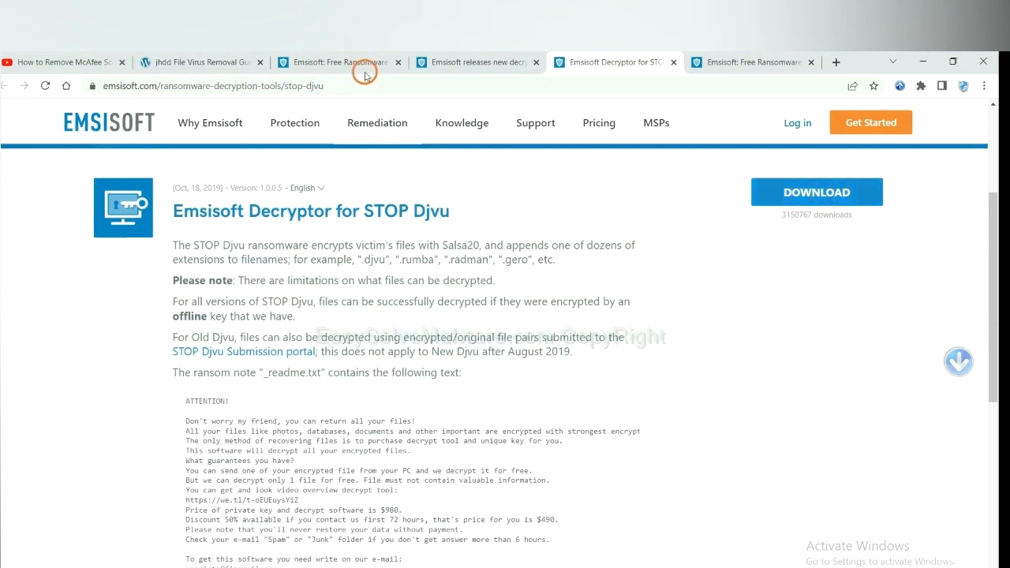
Search 'djv' on No More Ransom's Decryption Tools and expand the djvu Ransom entry
left_click(201, 61)
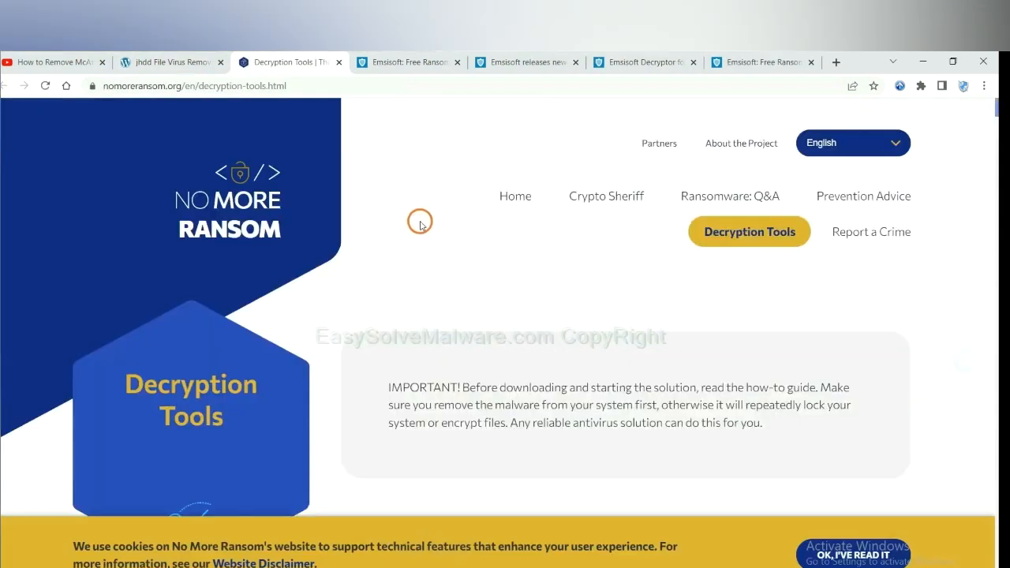
scroll("down", 3)
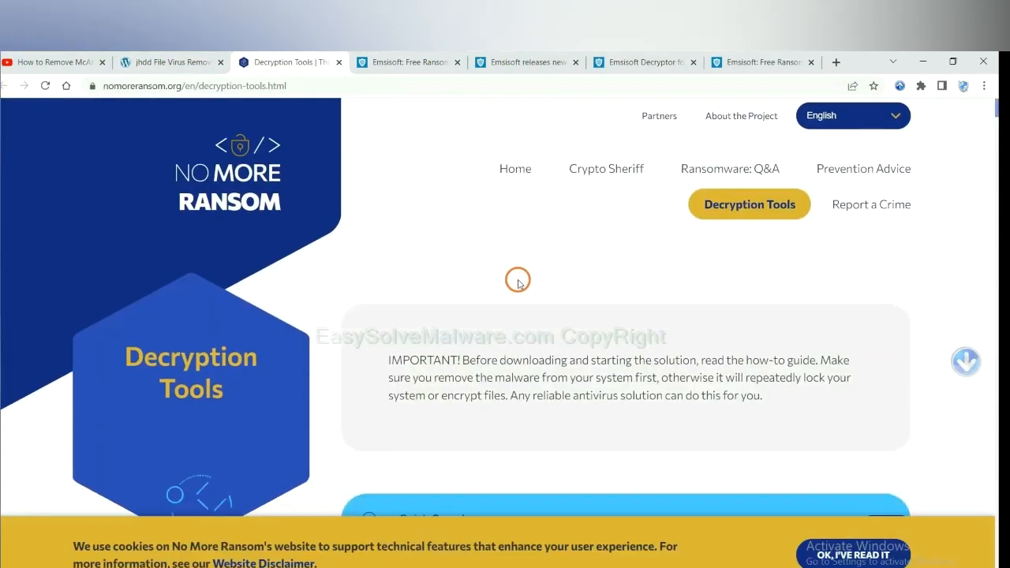
scroll("down", 3)
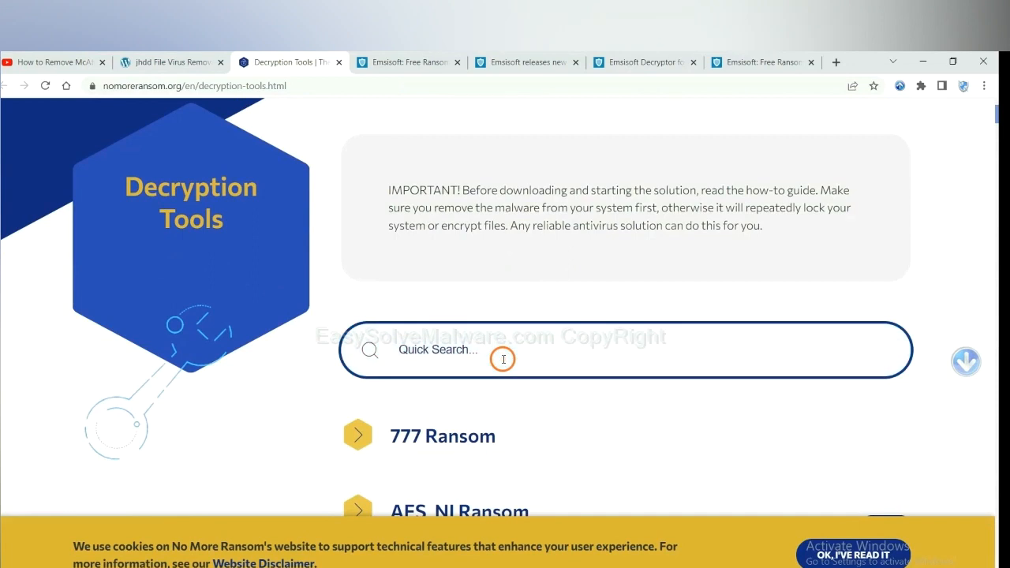
type("djvu")
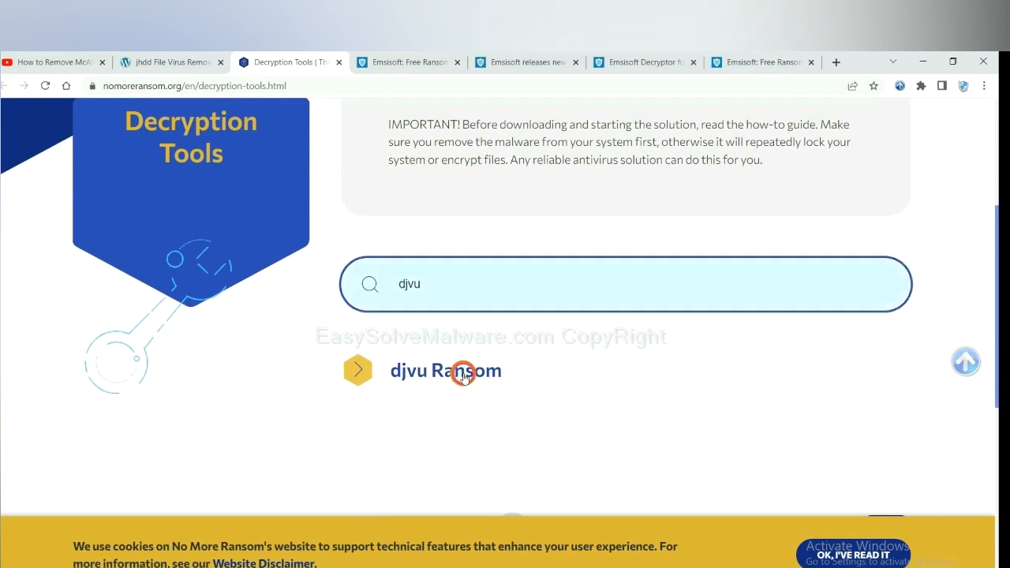
left_click(445, 370)
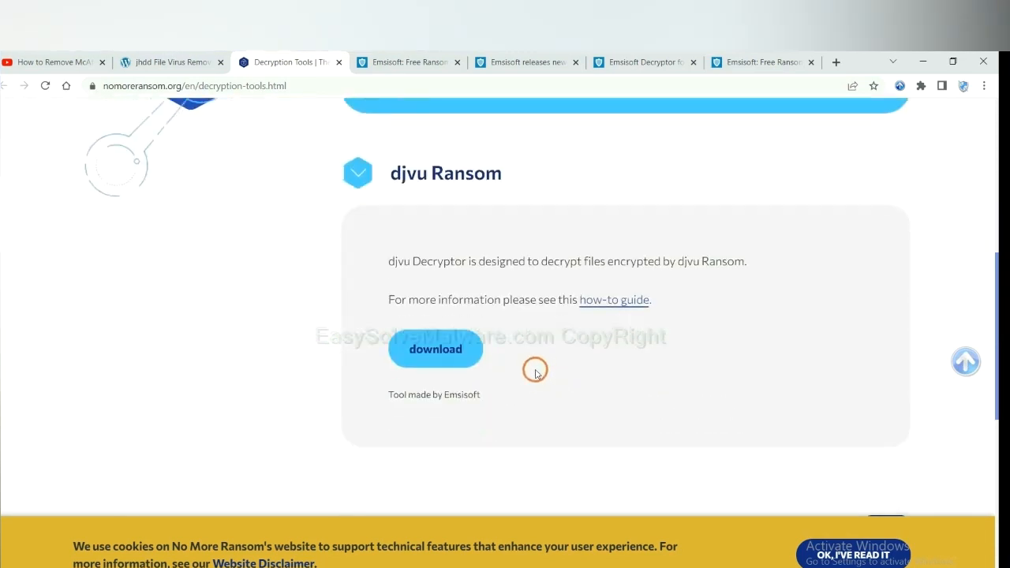